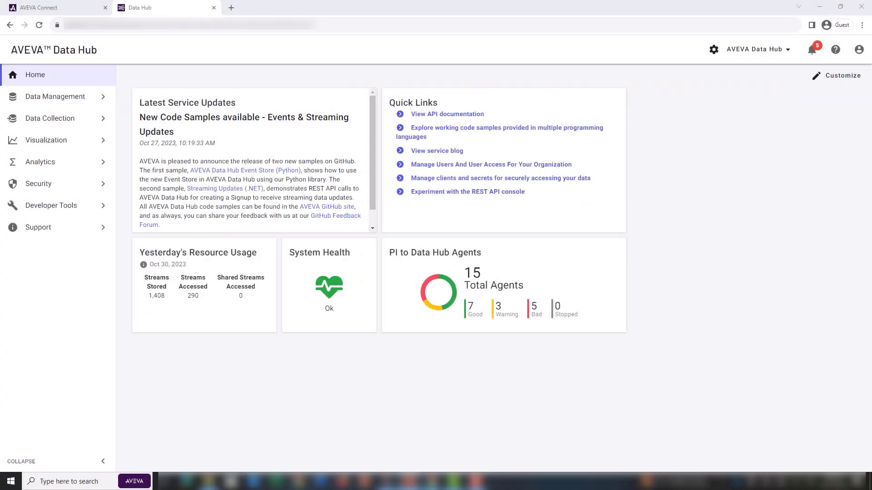
mouse_move(651, 268)
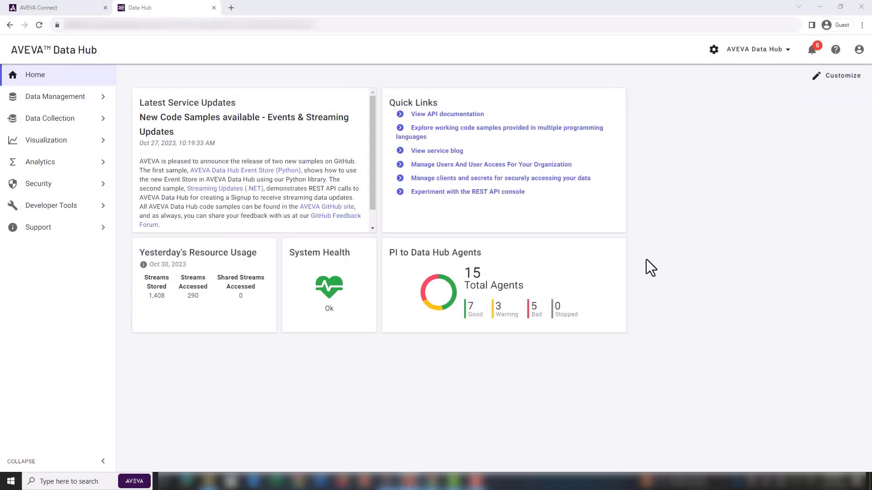
mouse_move(56, 97)
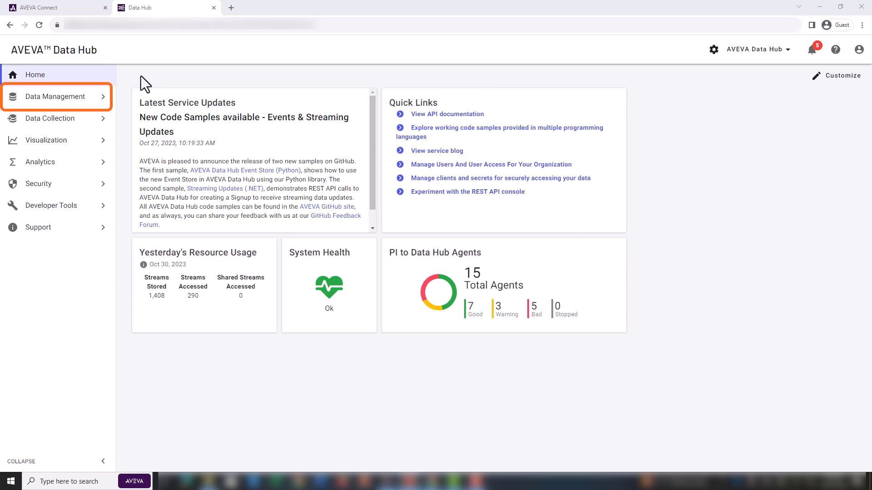
Filter the Sequential Data Store stream list with the search name:ADH.DV*.
click(56, 96)
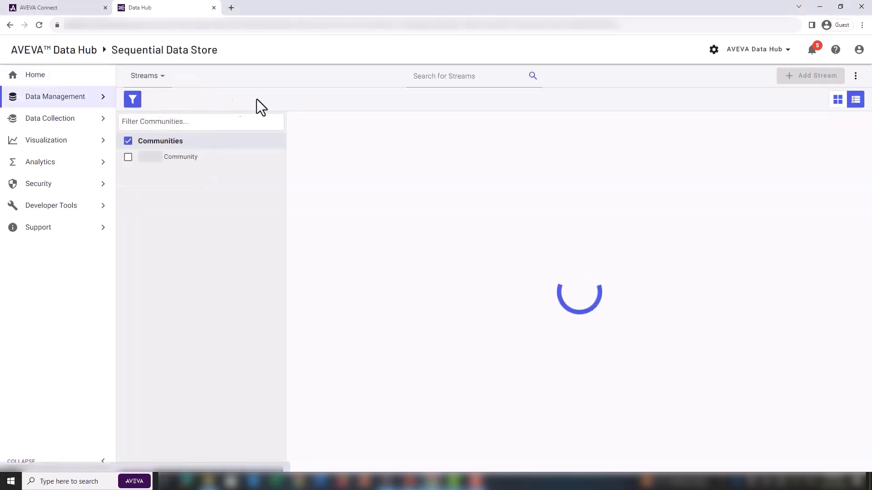
click(472, 77)
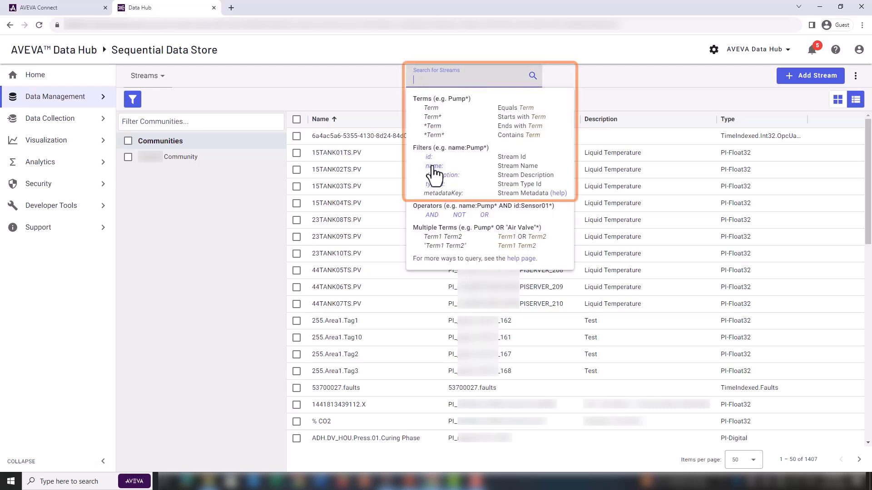
text(name:)
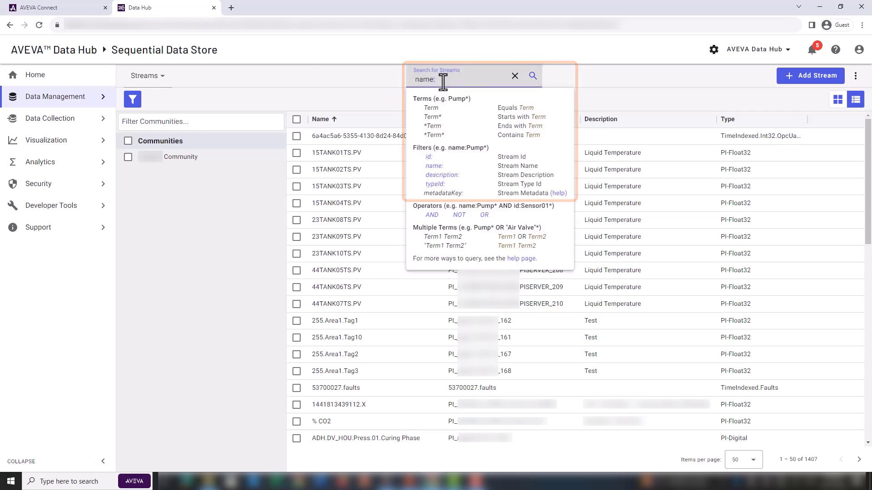
text(ADH.DV*)
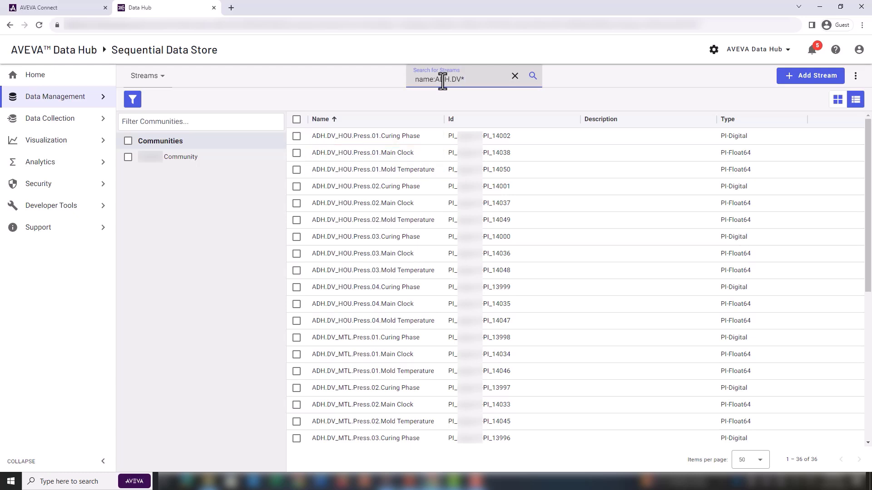
mouse_move(438, 95)
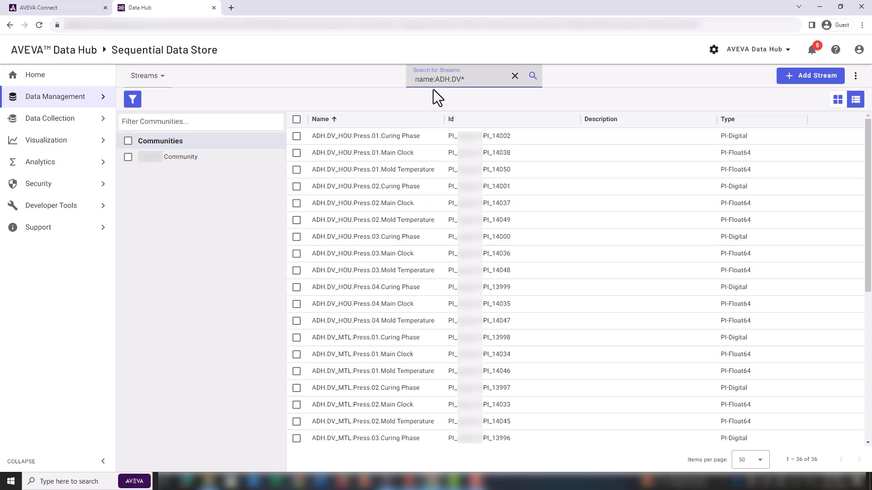
mouse_move(378, 135)
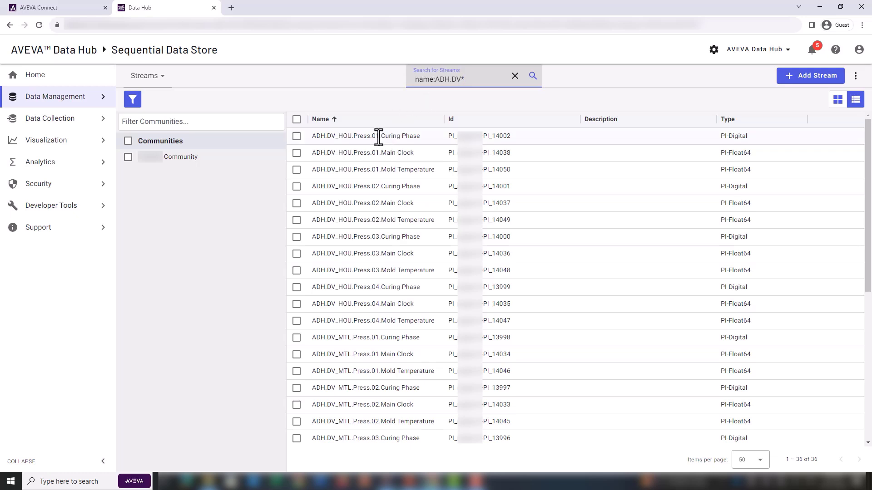
View the Metadata and Tags of the ADH.DV_HOU.Press.01.Curing Phase stream.
click(365, 136)
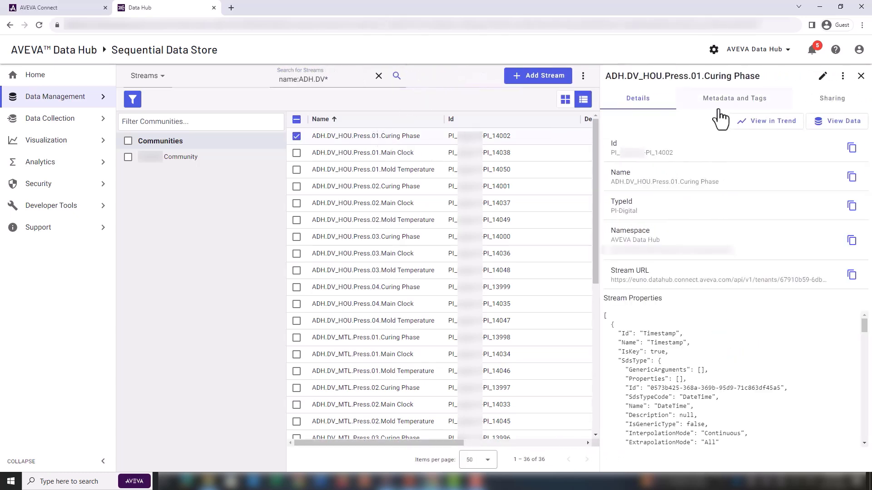
click(733, 98)
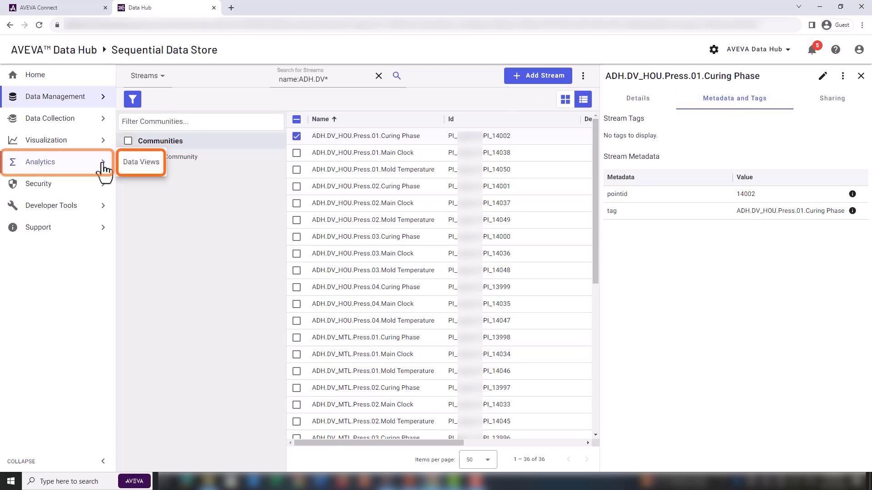
mouse_move(139, 169)
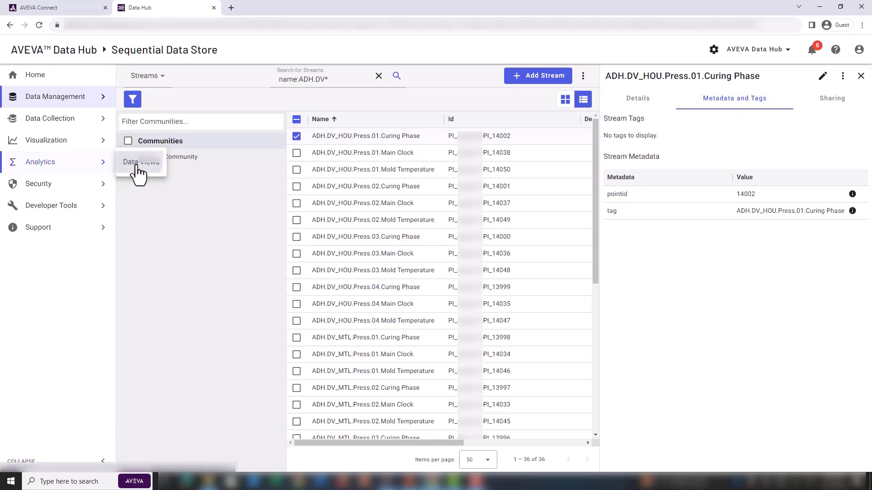
Create a new data view in Data Views and name it 'Stream Data View No Me…'.
click(141, 162)
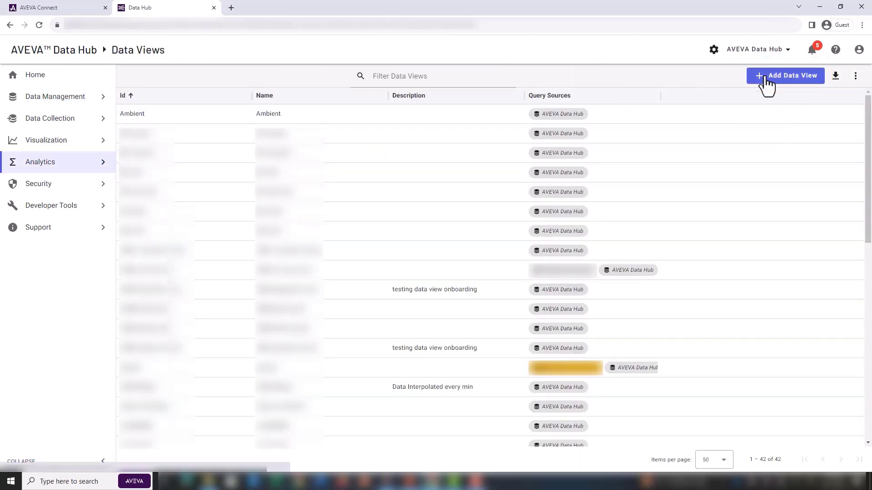
click(786, 75)
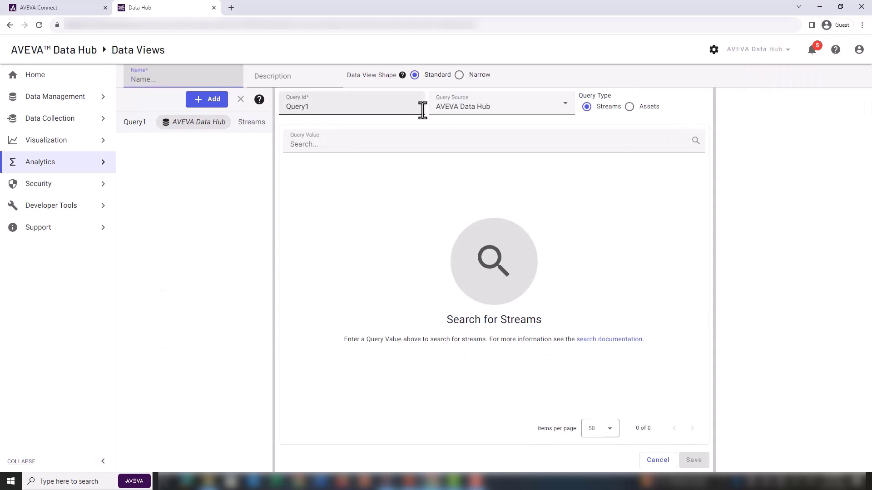
text(S)
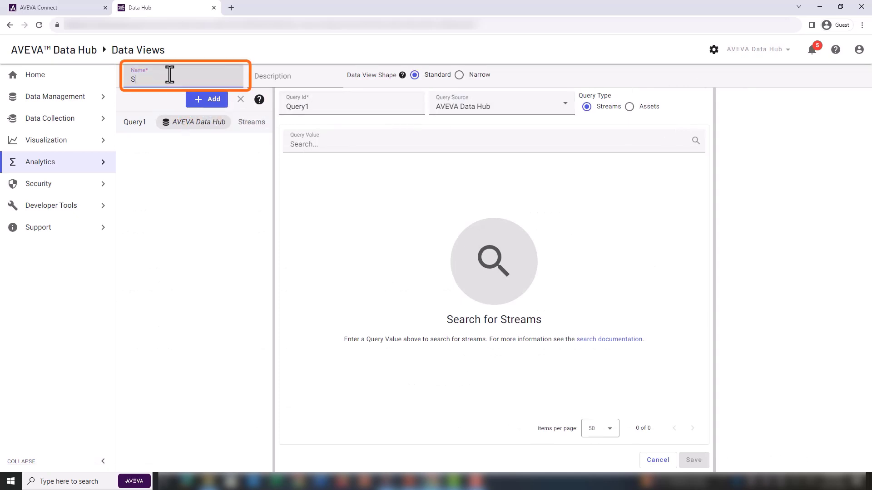
text(tream Data View)
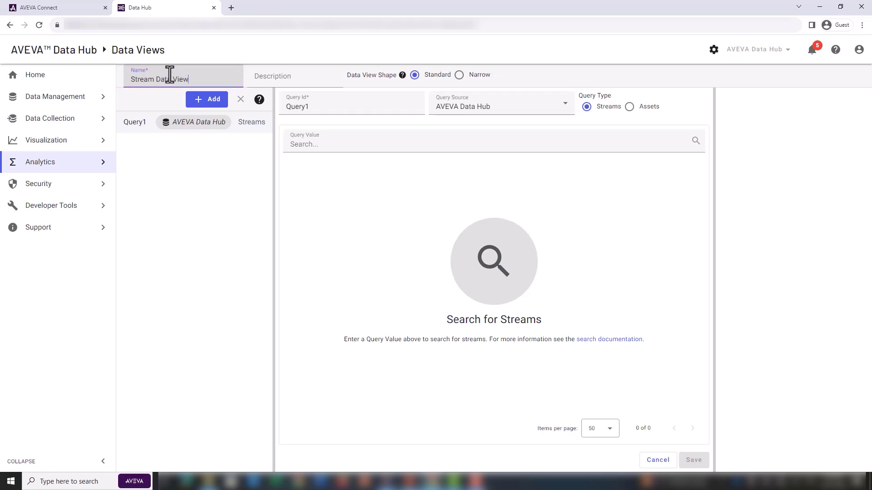
text(No Met)
click(352, 104)
text(Stream)
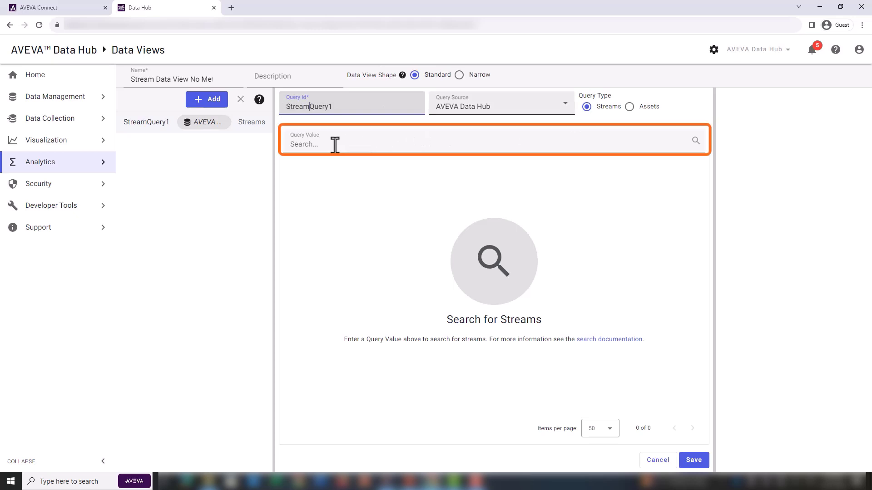
Set StreamQuery1's query value to name:ADH.DV* and run the search for 36 streams.
click(489, 144)
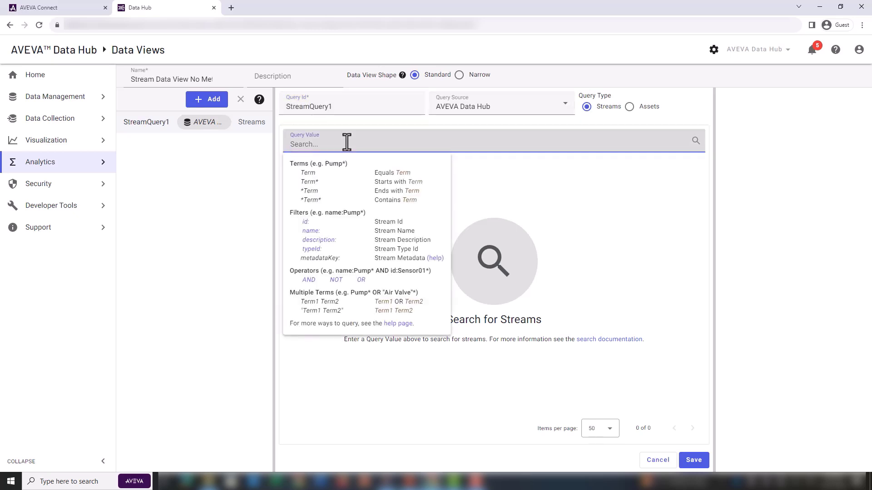
text(name:)
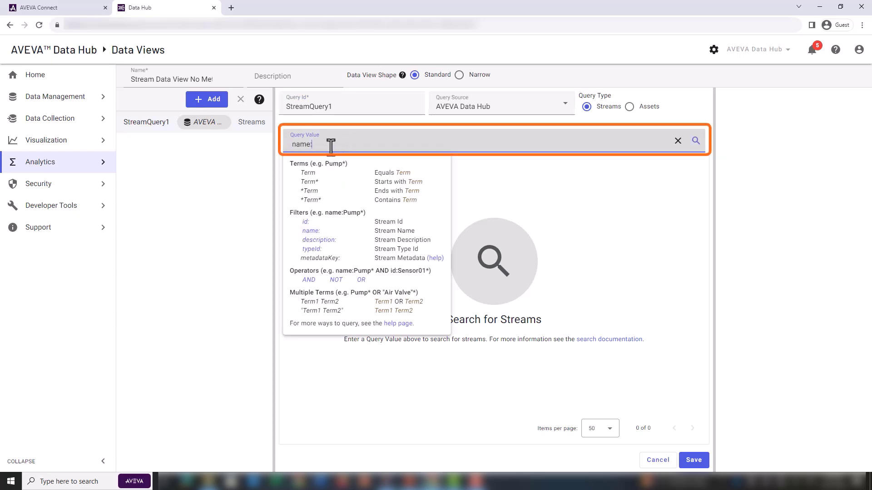
text(ADH)
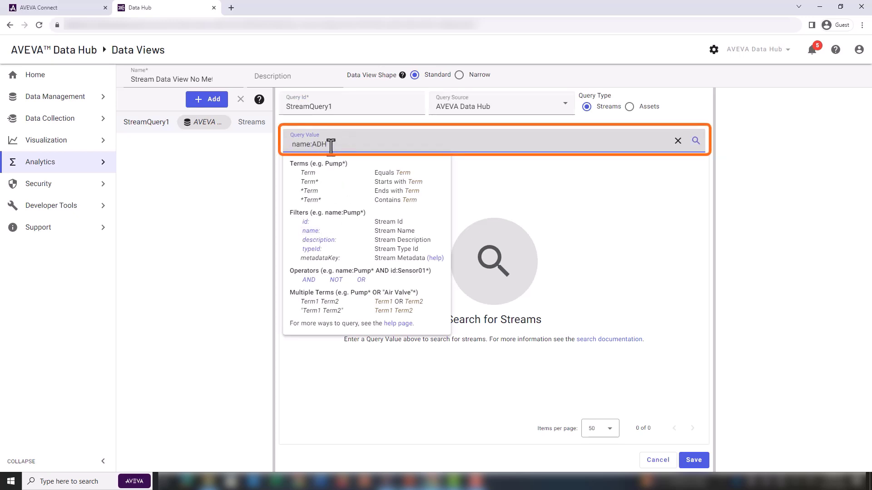
text(M)
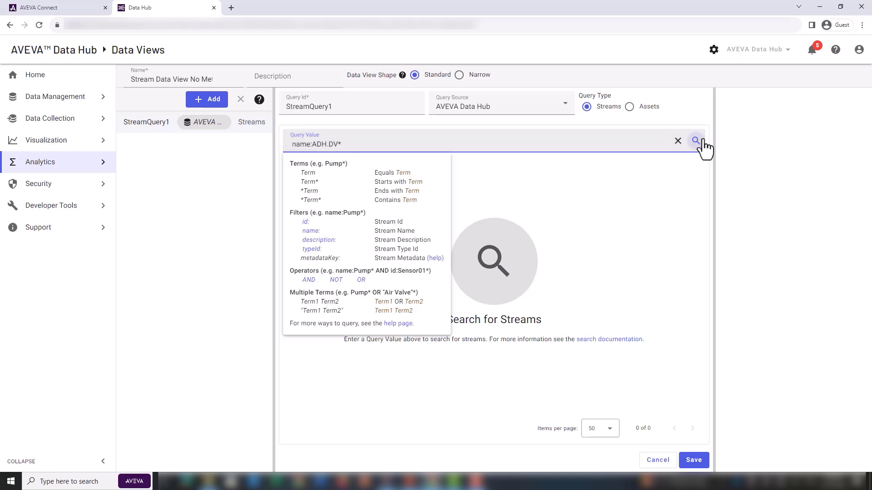
click(695, 141)
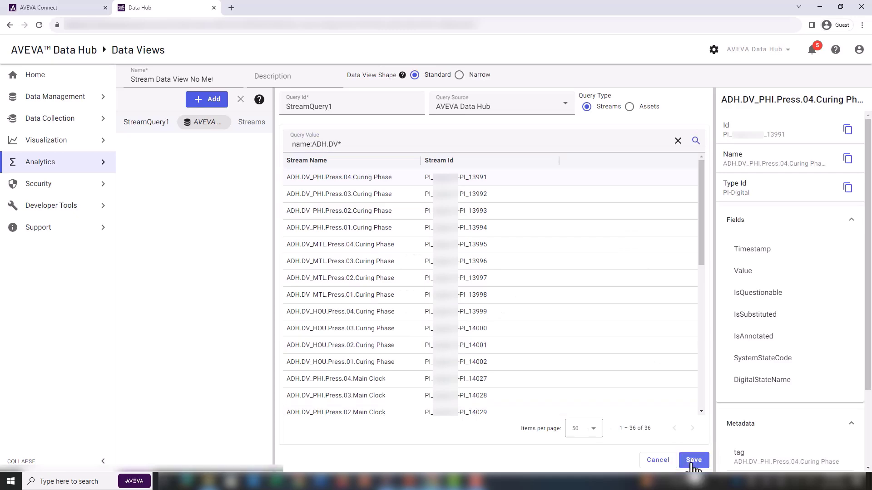
Save the query and apply StreamQuery1's Value field as an included data field.
click(693, 459)
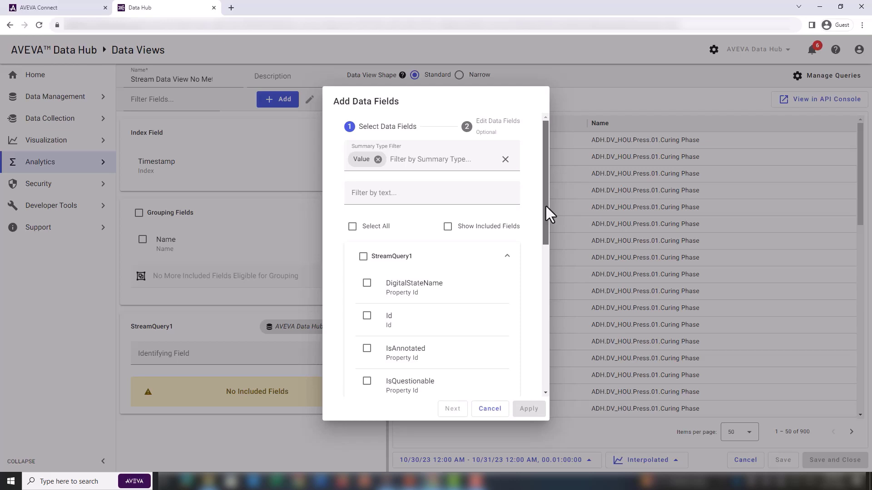
scroll(down, 3)
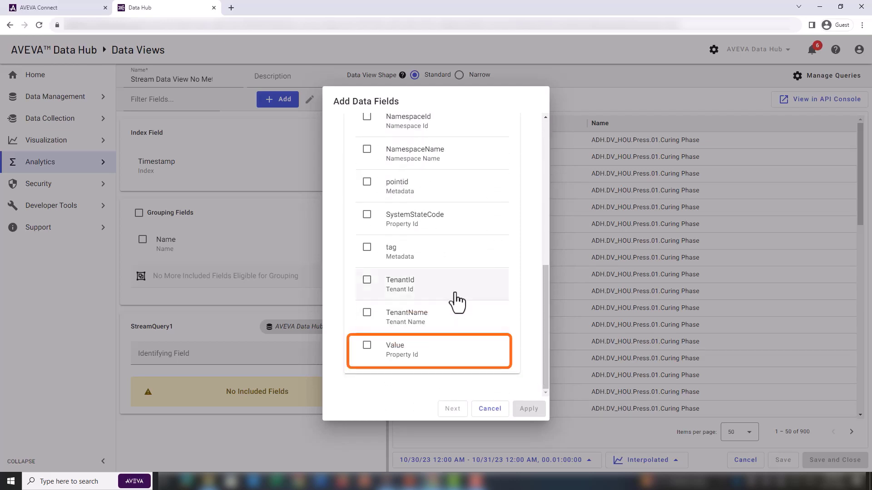
click(366, 345)
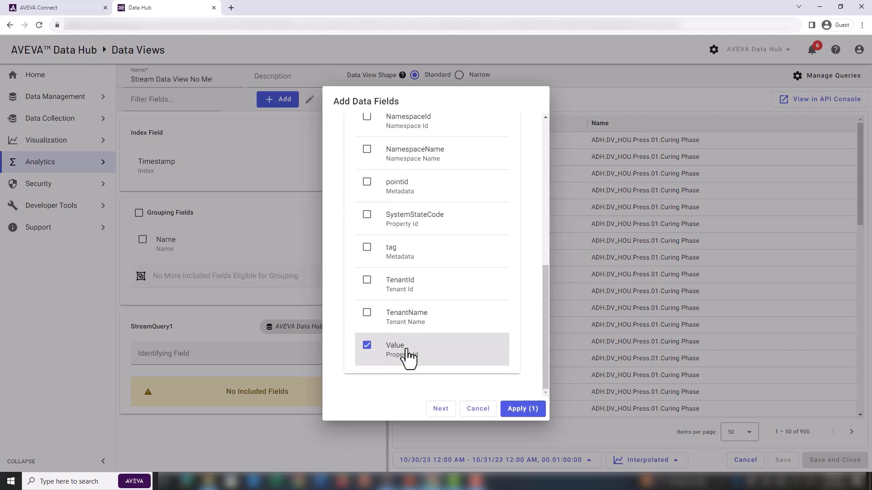
mouse_move(554, 322)
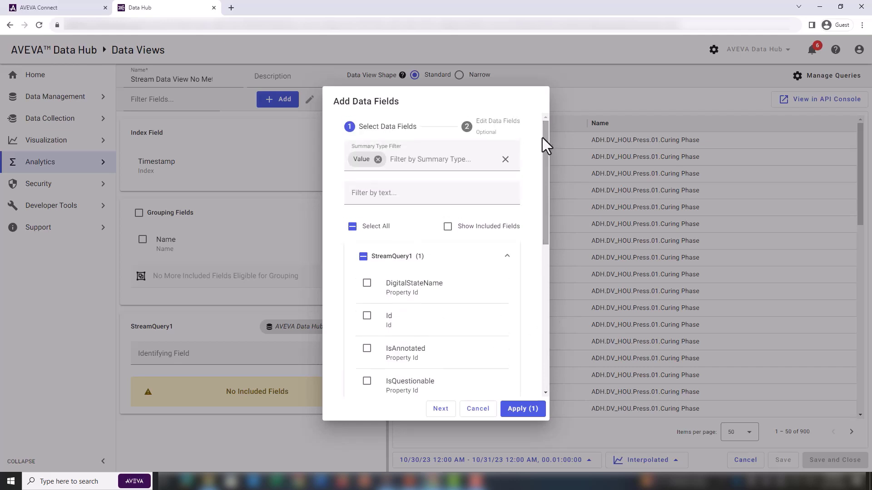
click(448, 226)
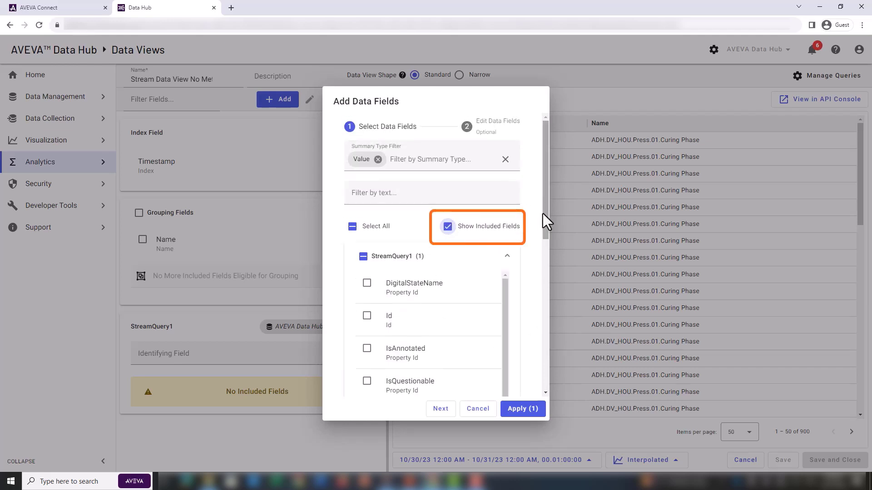
scroll(down, 3)
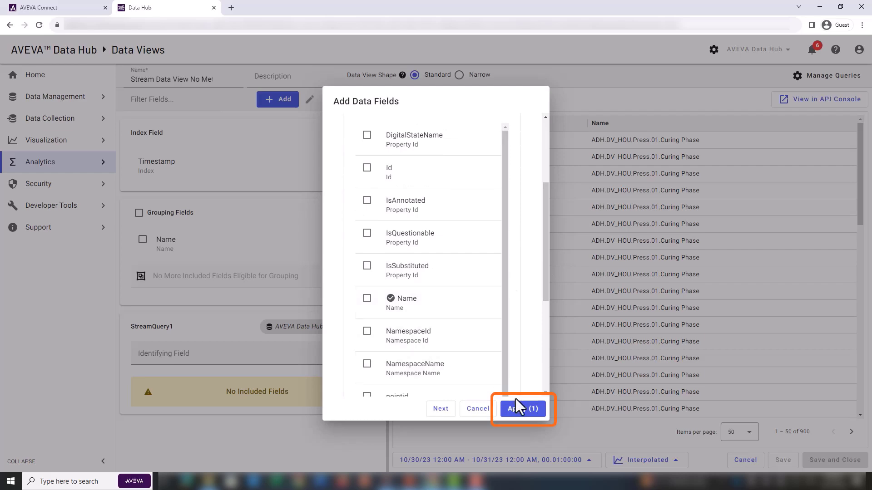
click(522, 408)
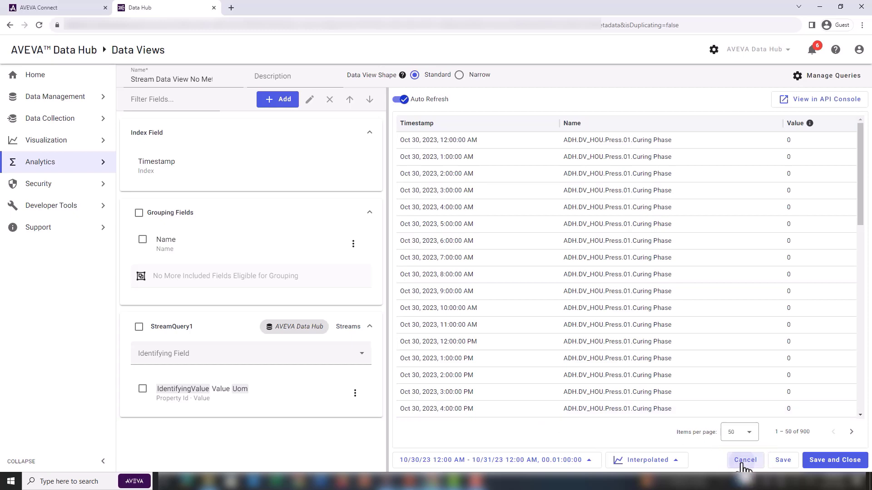
Cancel the data view and discard its unsaved changes.
click(745, 459)
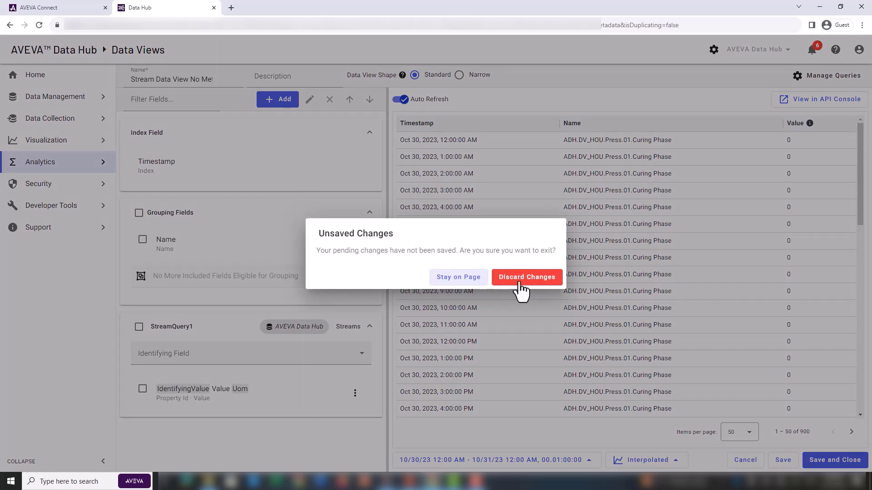
click(526, 277)
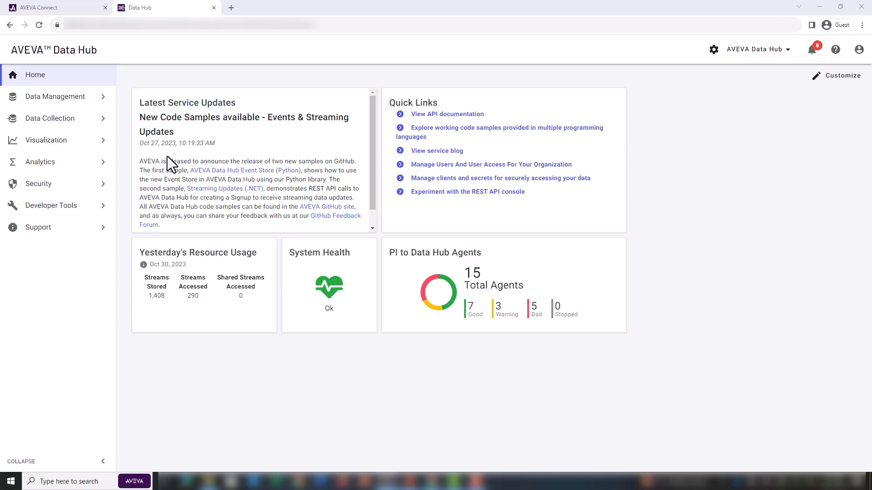
mouse_move(169, 165)
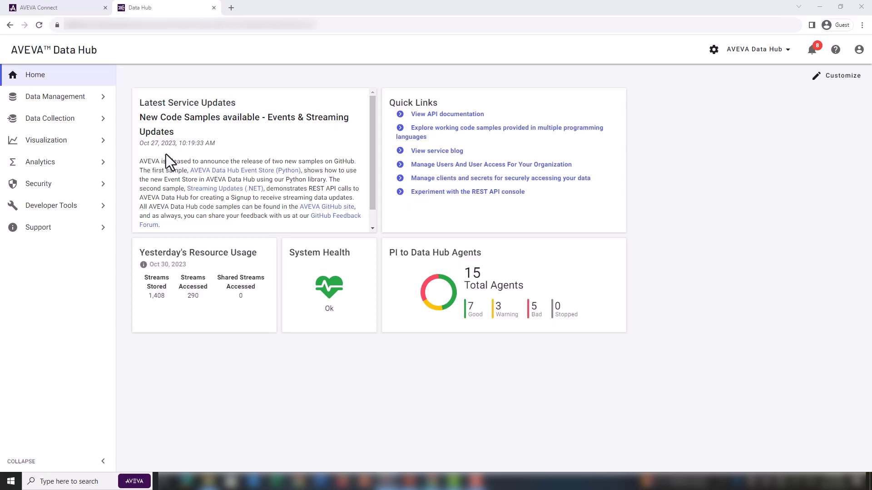
Return to the Sequential Data Store and search the streams by name:ADH.DV* again.
click(55, 96)
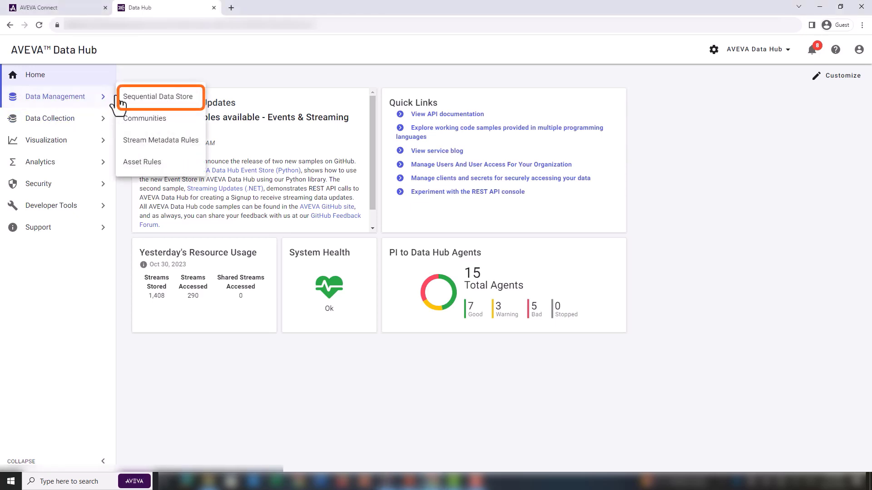
click(158, 97)
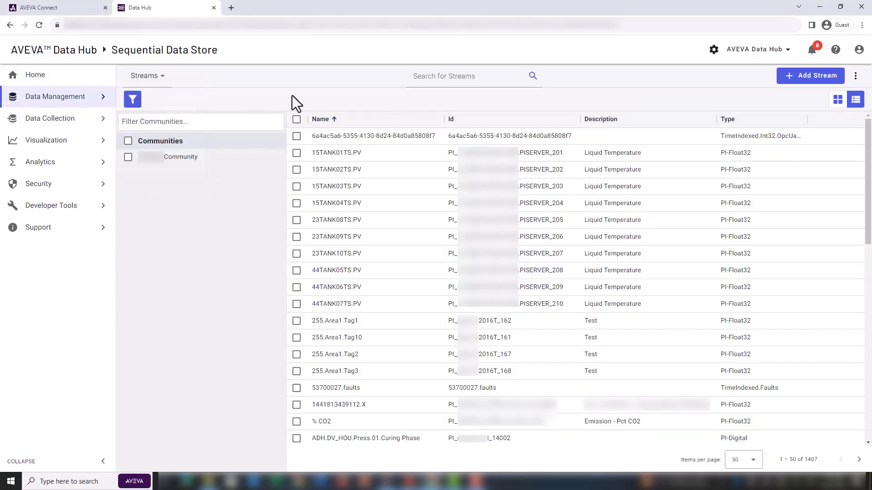
text(name:ADH.DV*)
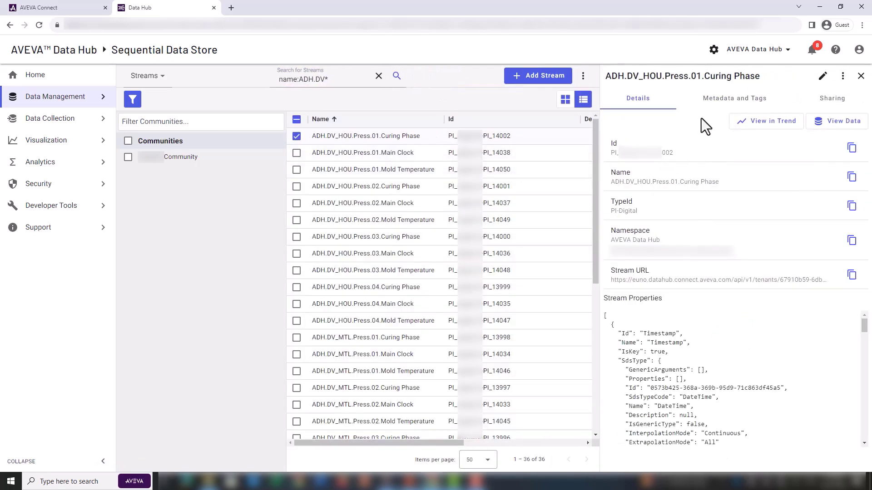
View the Curing Phase stream's metadata (Tire press, Houston), then go to Analytics Data Views.
click(733, 98)
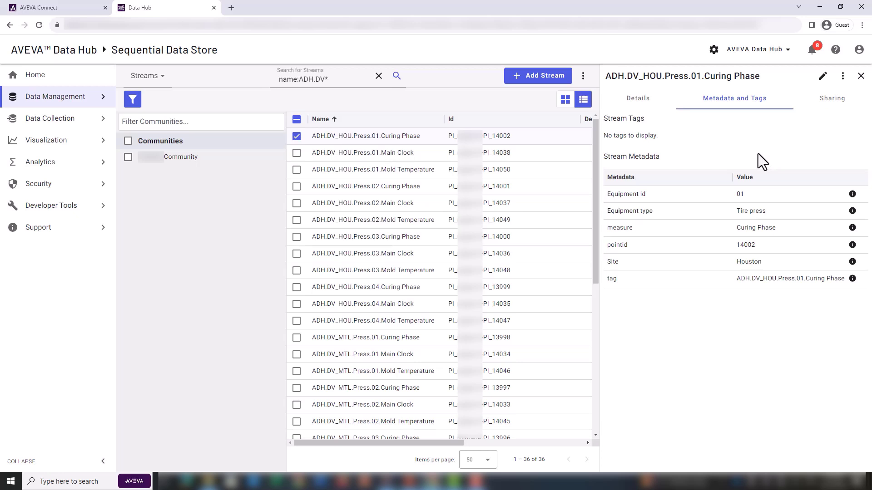
mouse_move(55, 162)
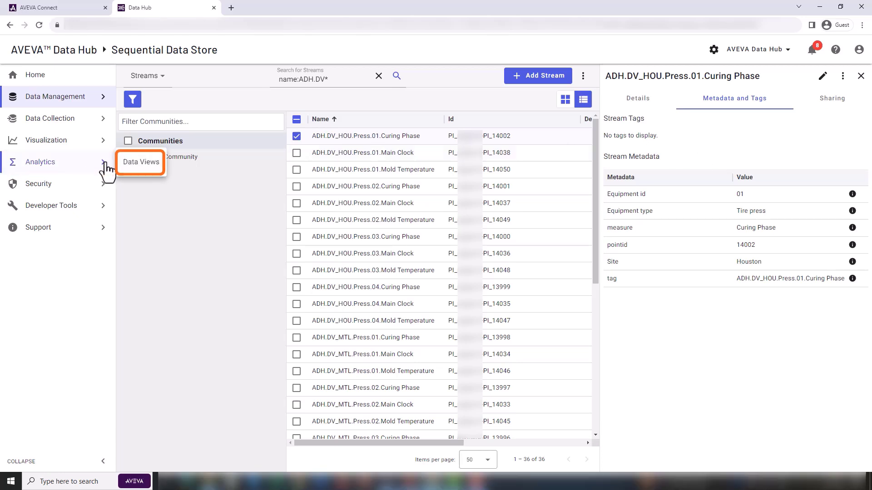
click(140, 162)
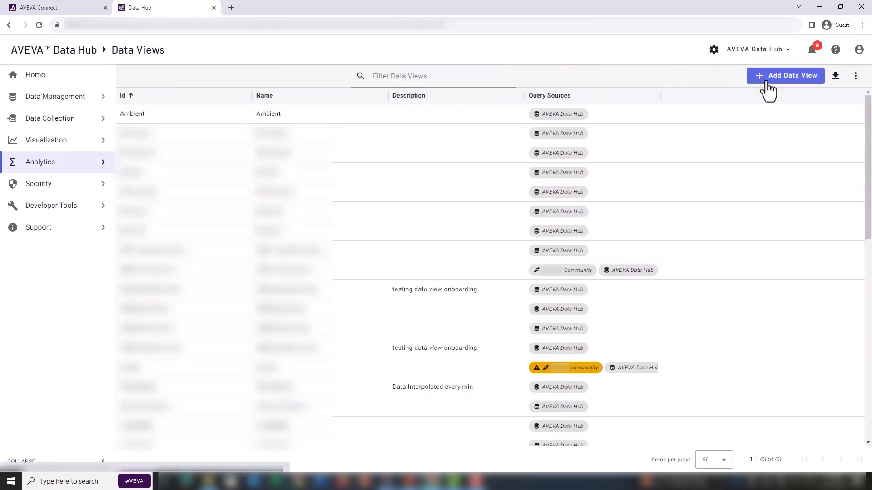
Create a data view named 'Stream Data View with Metadata' and edit its query id to StreamQuery1.
click(785, 75)
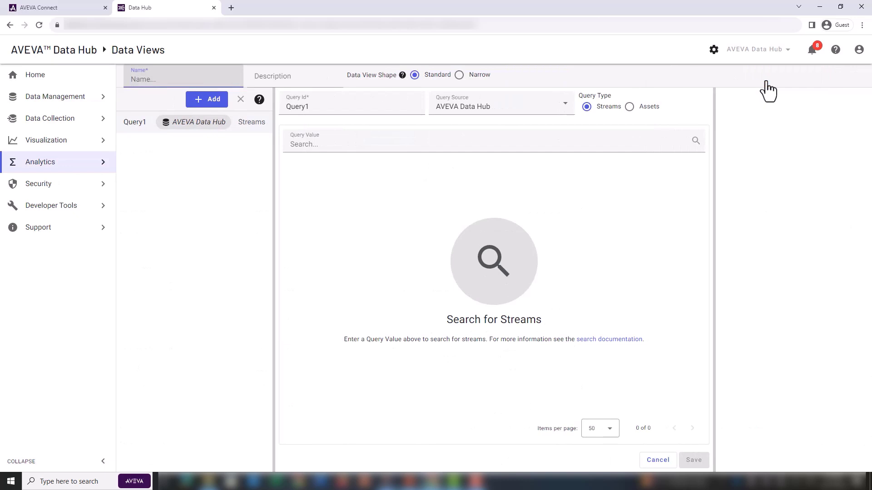
click(182, 79)
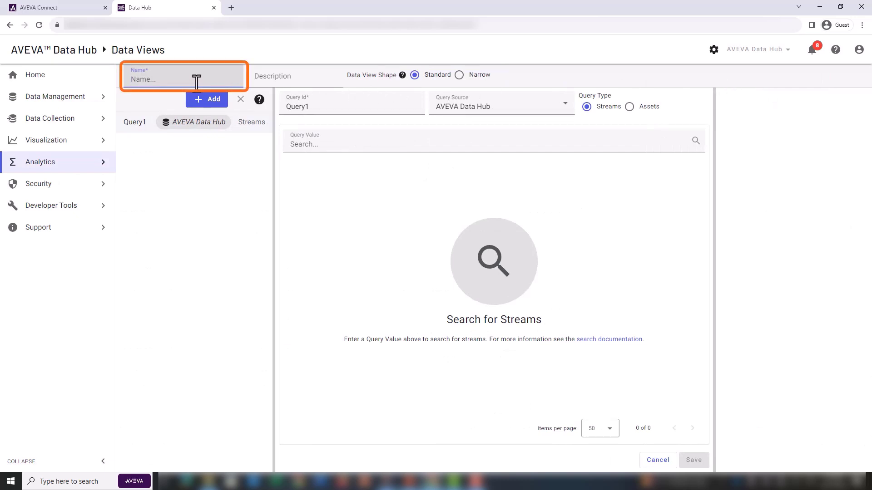
text(Stream Data View with)
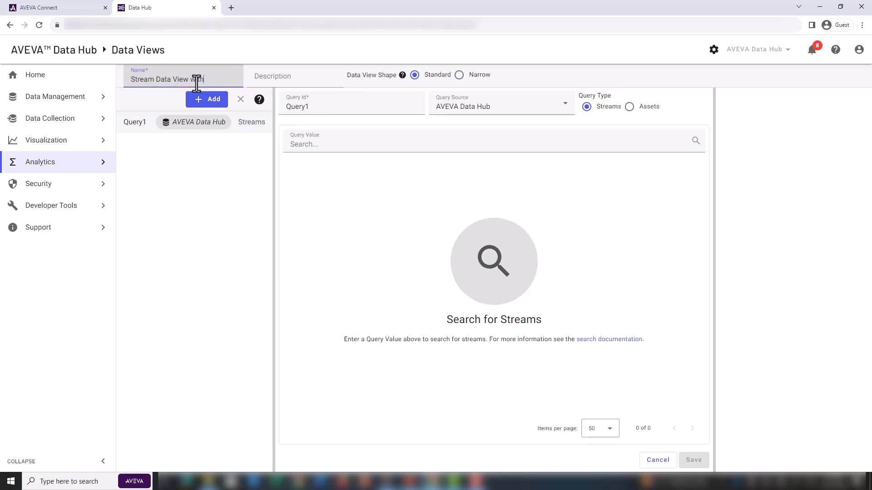
text(Data View with Metadata)
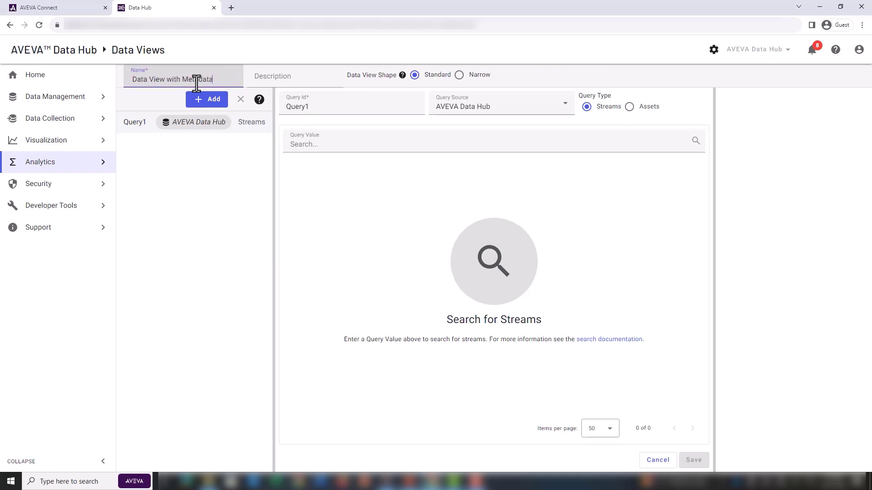
click(350, 107)
text(Stream)
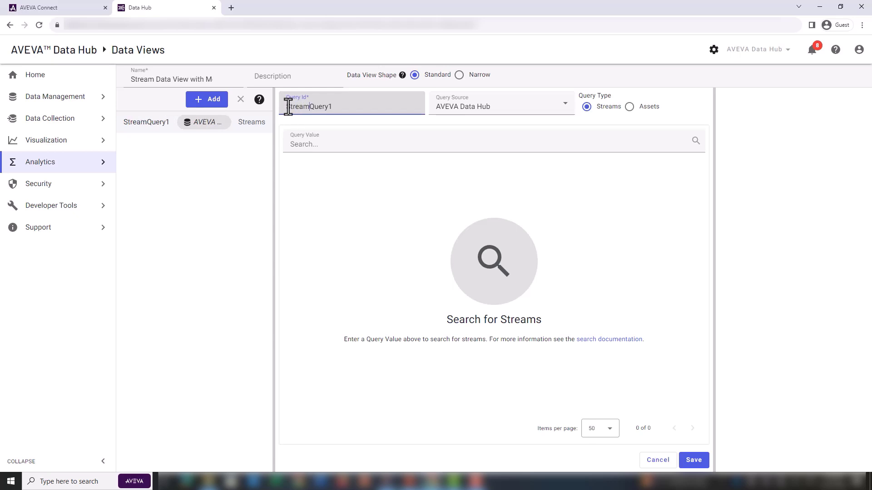
Set StreamQuery1's query value to name:ADH.DV* and run it to return 36 streams.
click(489, 145)
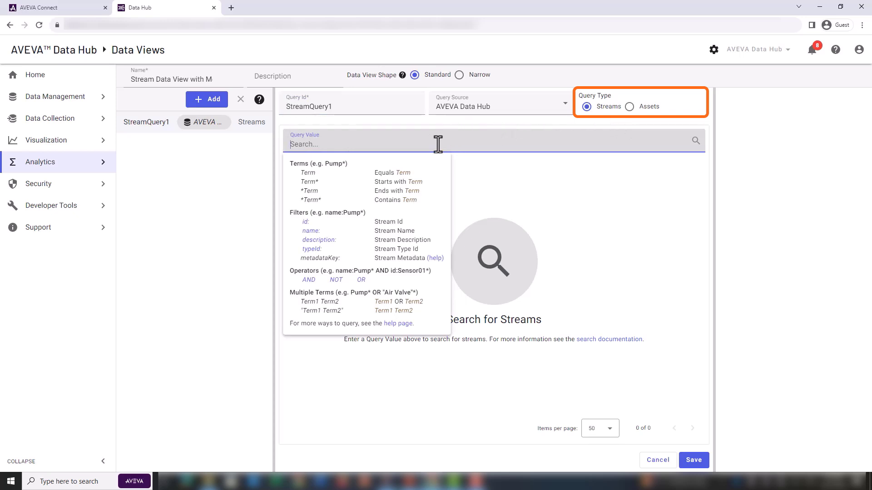
text(name:ADH)
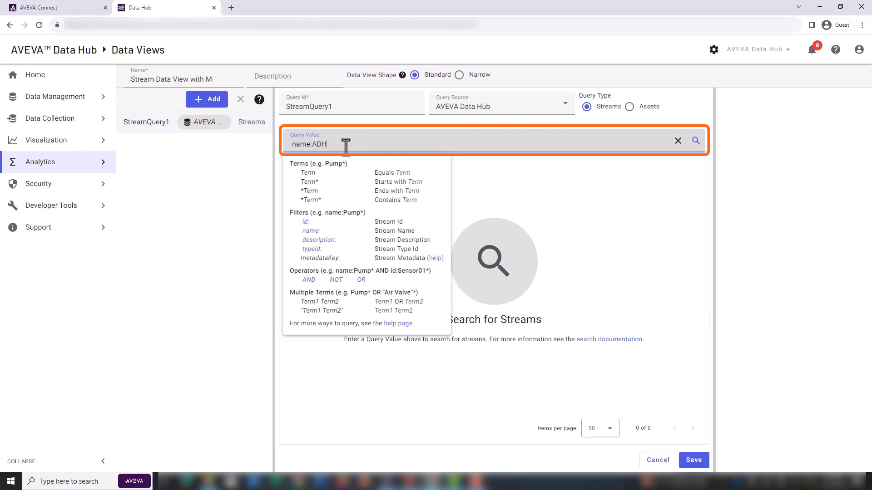
text(.DV)
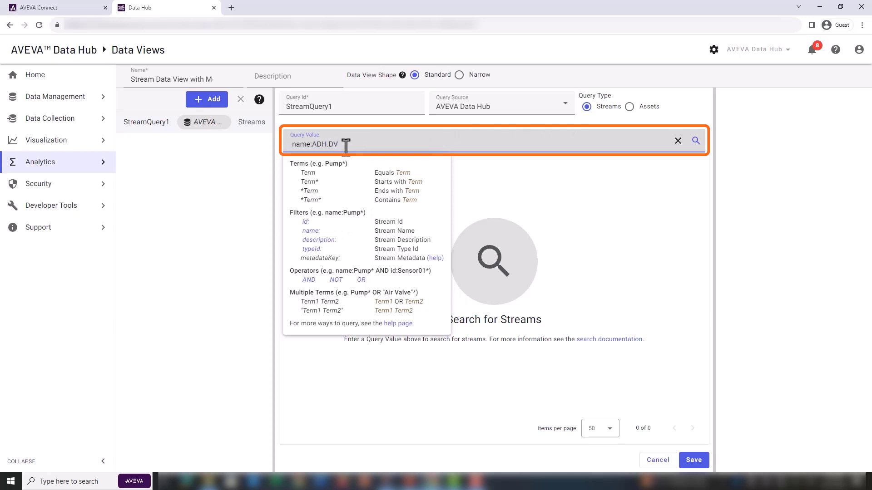
text(*)
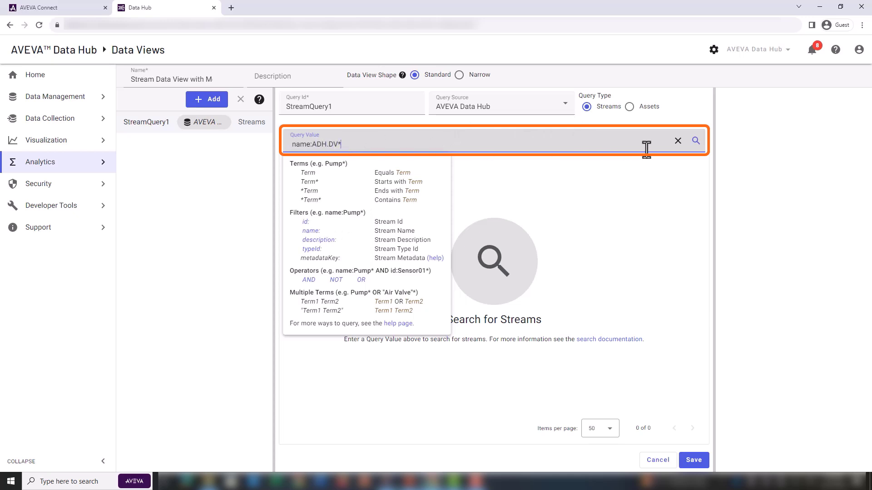
click(695, 141)
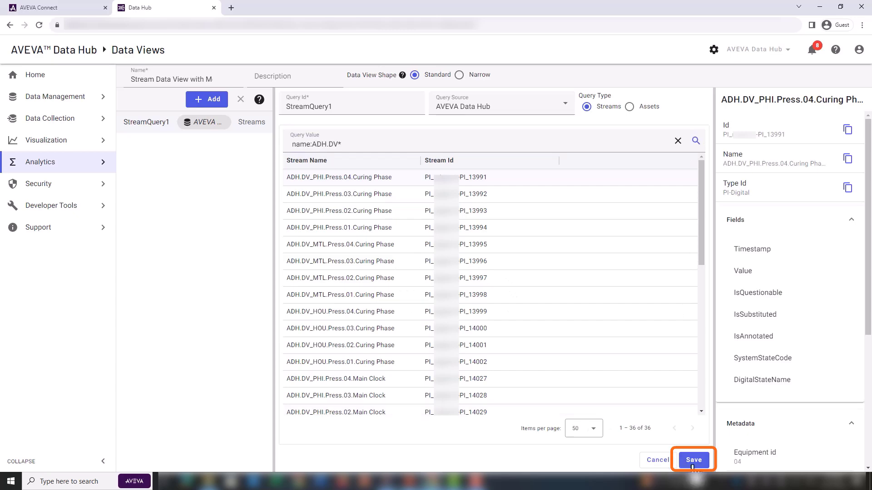
Save the StreamQuery1 query and add Equipment id, Equipment type, Site and Value as data fields.
click(692, 459)
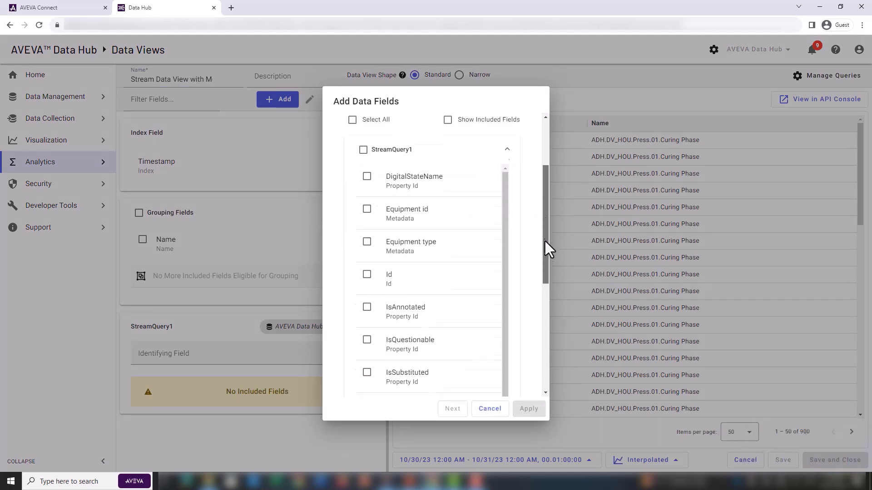
scroll(down, 3)
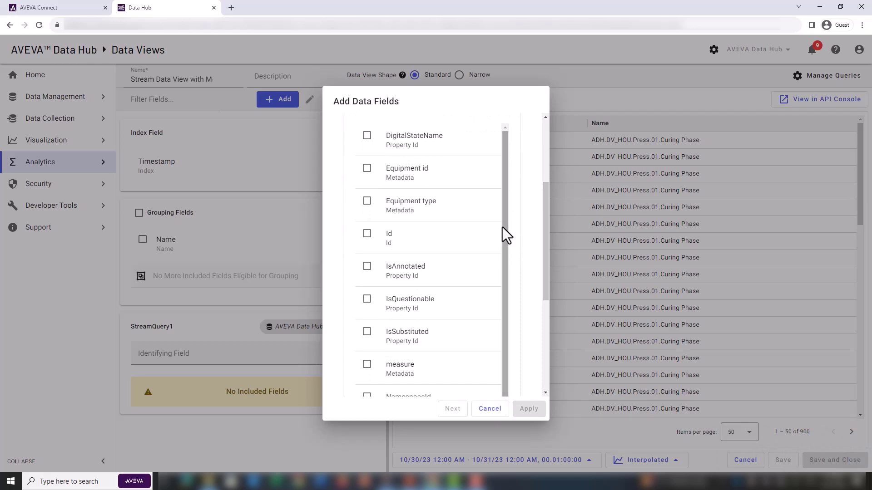
mouse_move(505, 228)
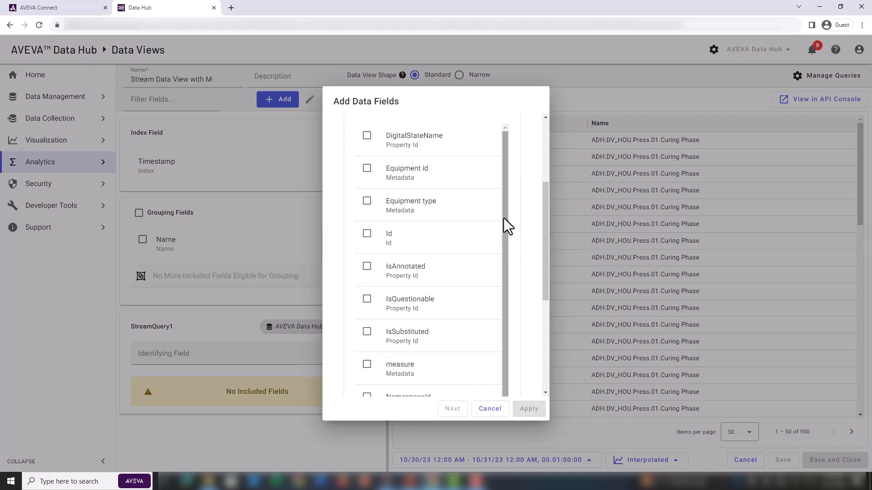
mouse_move(364, 180)
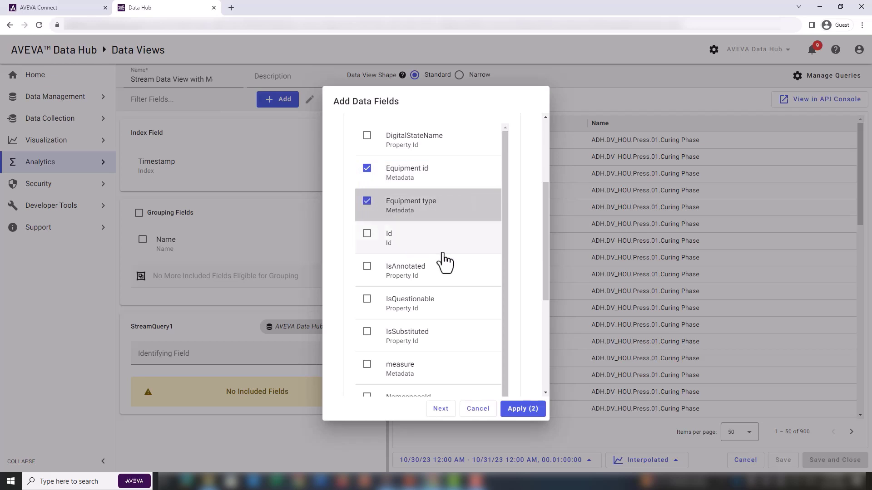
scroll(down, 3)
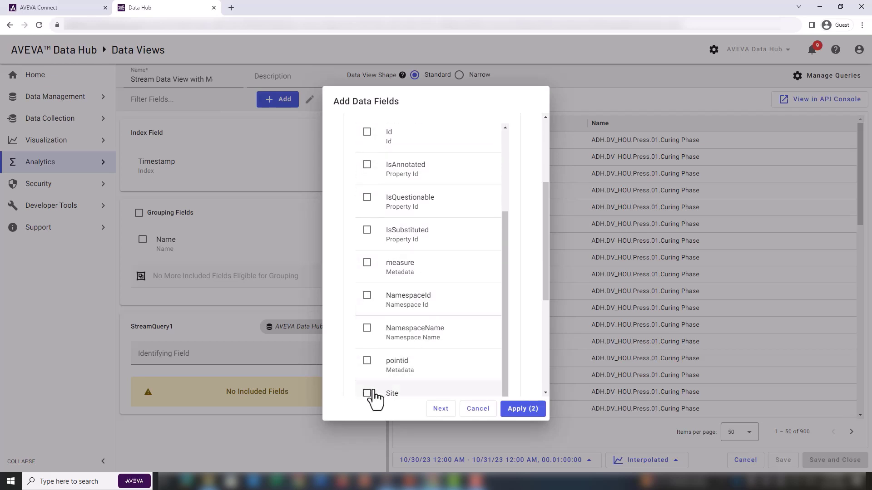
click(366, 393)
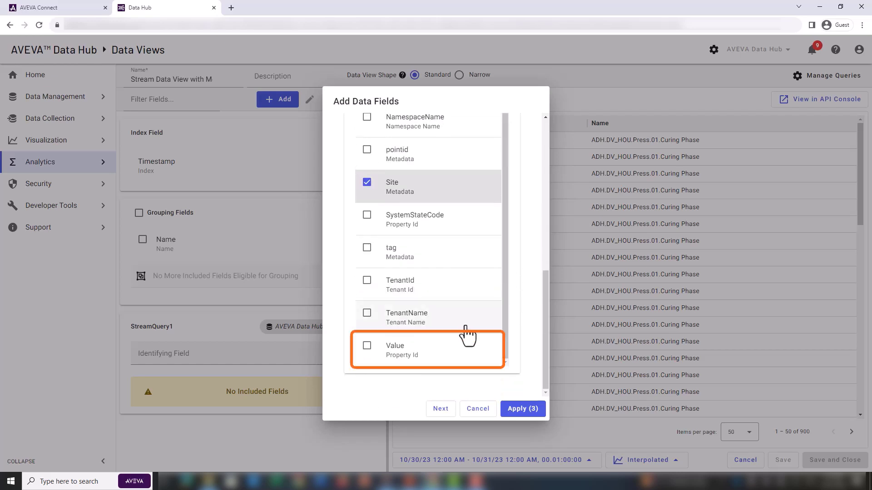
click(366, 345)
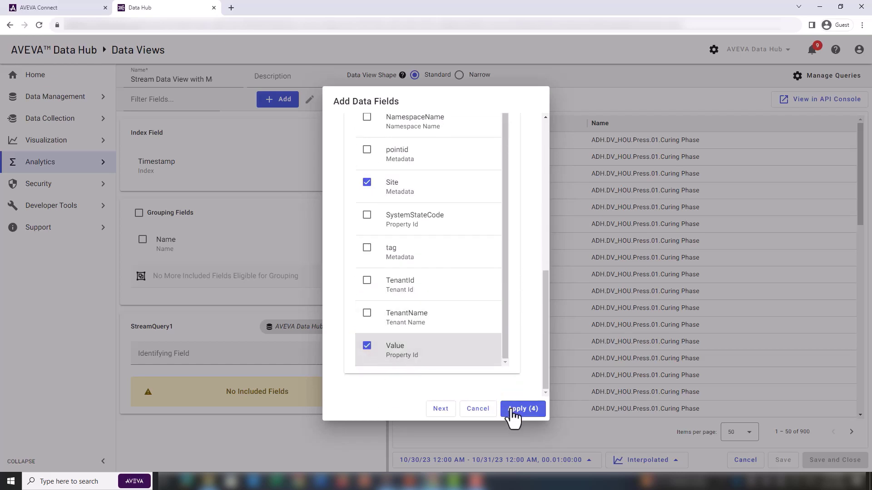
click(521, 408)
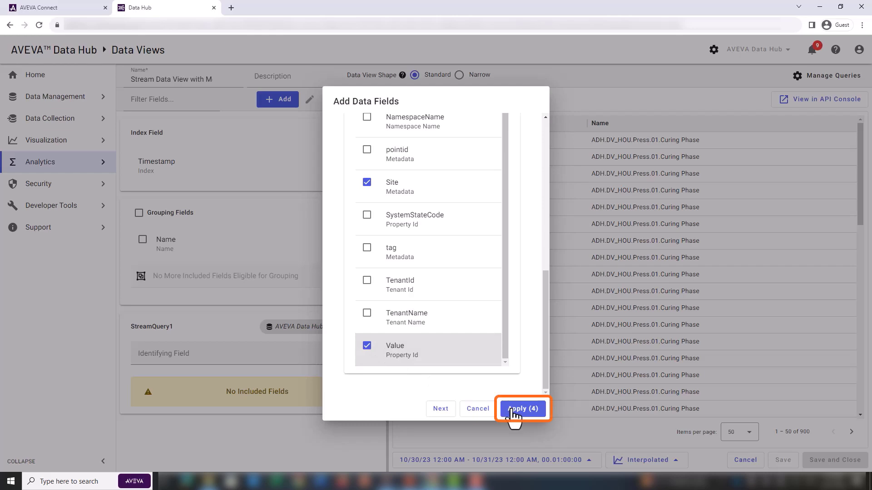
click(521, 409)
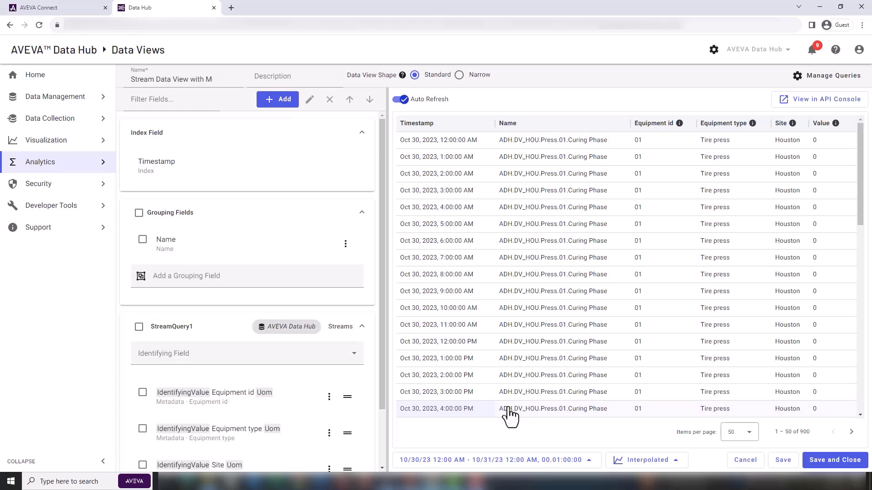
Set the preview's Start Index to 12:15 AM and the interval days to 01, then apply.
click(495, 459)
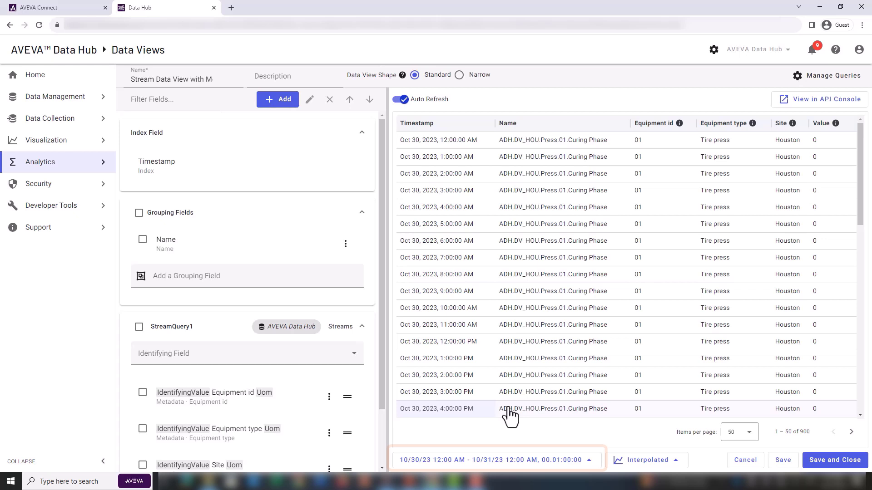
click(496, 459)
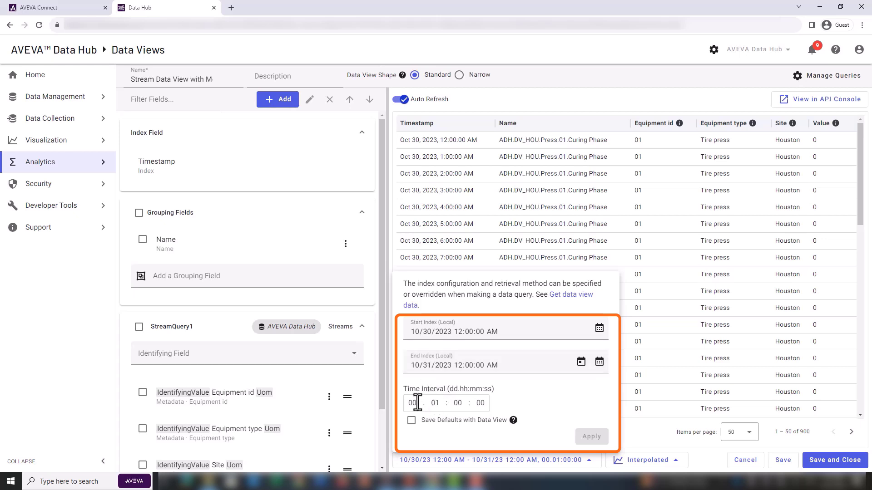
click(469, 331)
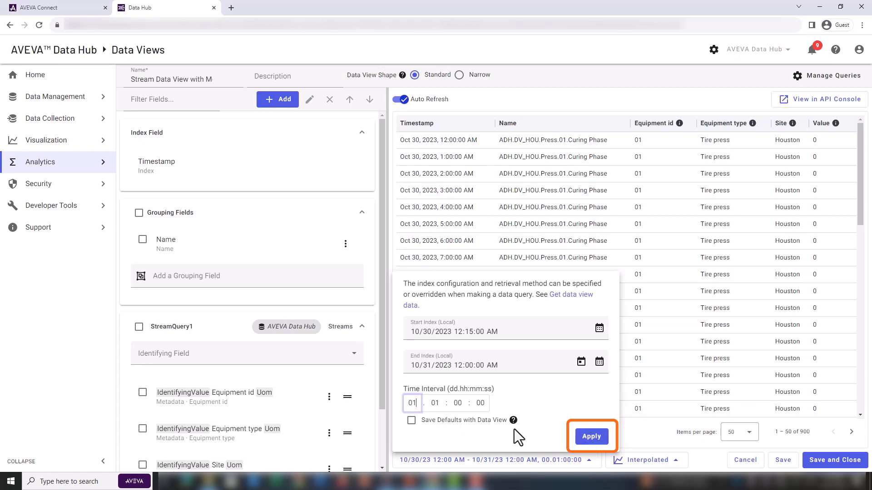
click(590, 436)
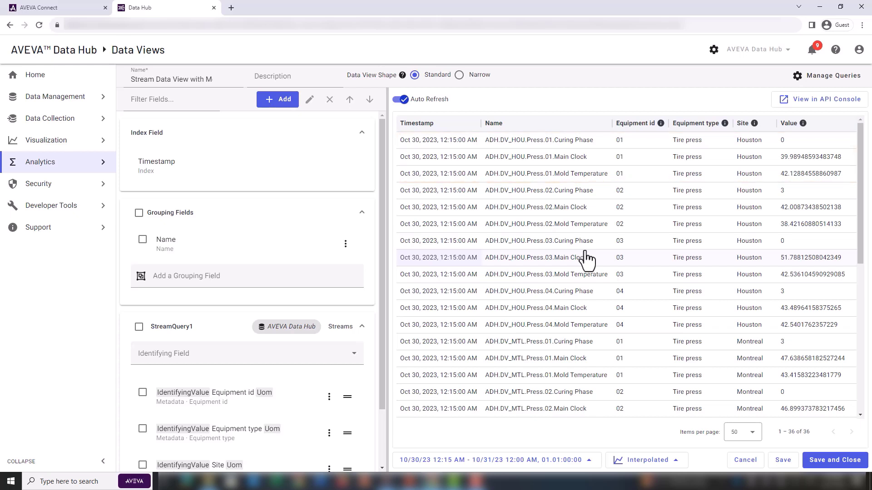
Remove Name from the grouping fields.
click(345, 243)
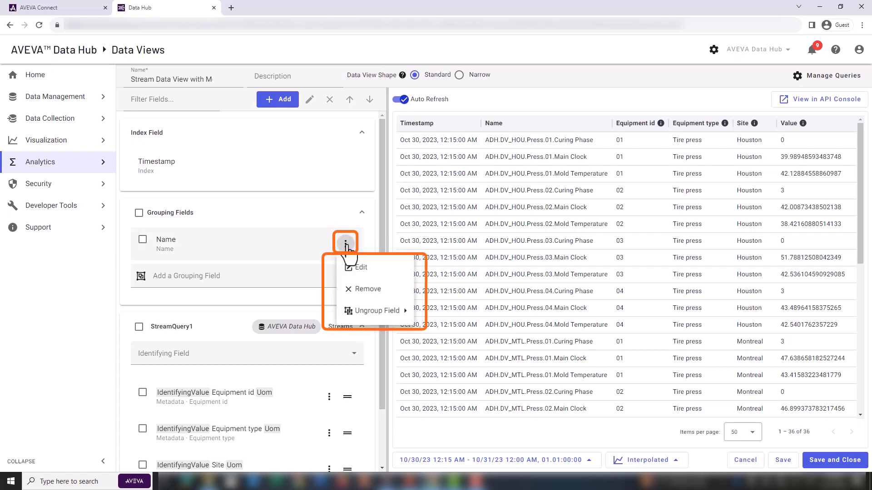
click(368, 289)
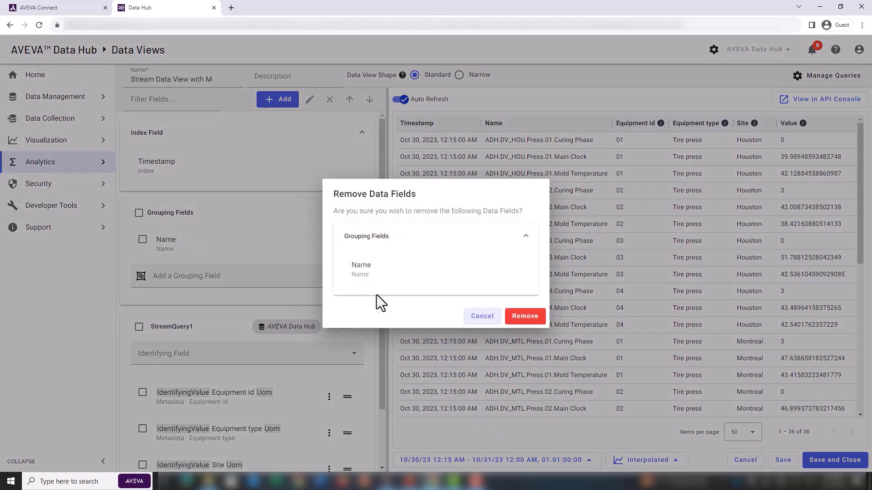
click(524, 316)
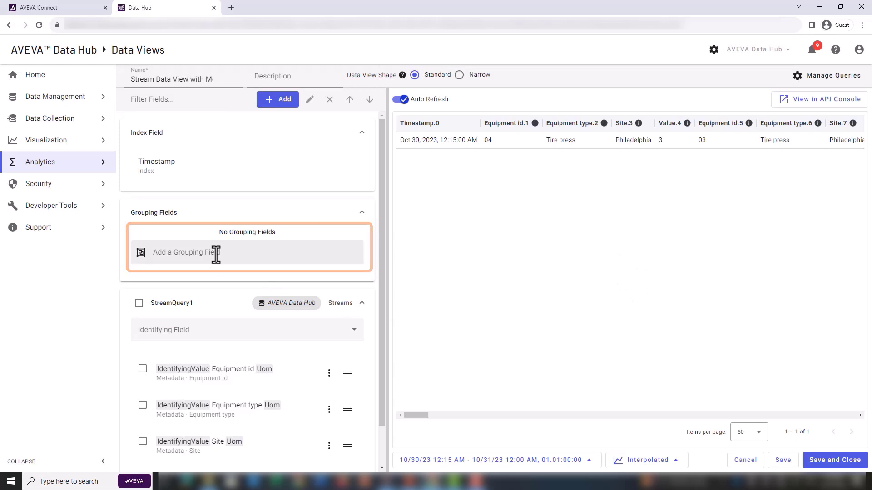
Group by Site, Equipment type and Equipment id and refresh the preview.
click(186, 252)
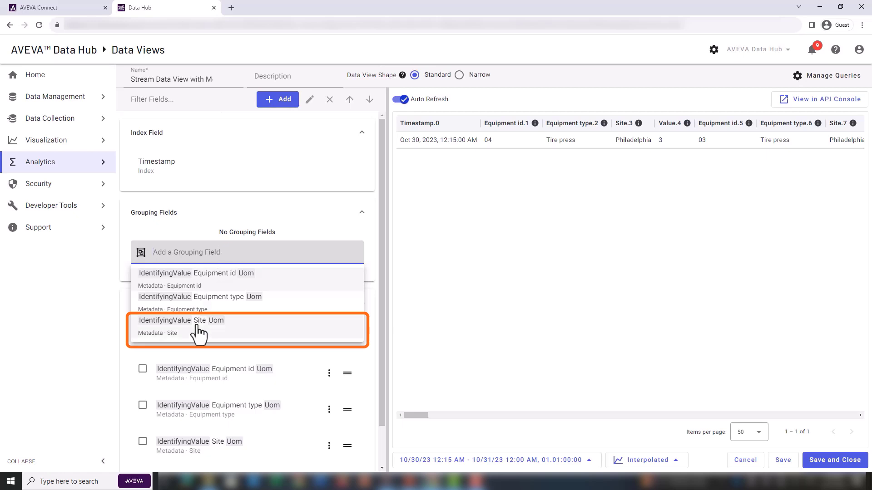
click(180, 326)
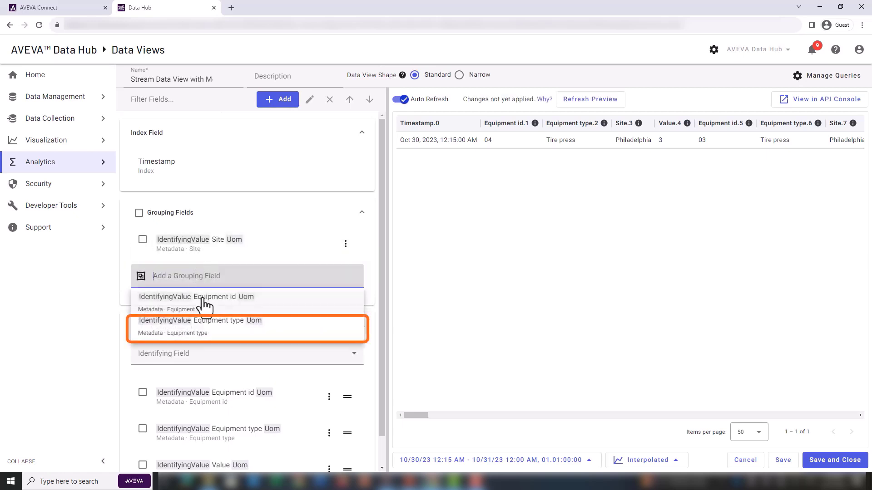
click(199, 320)
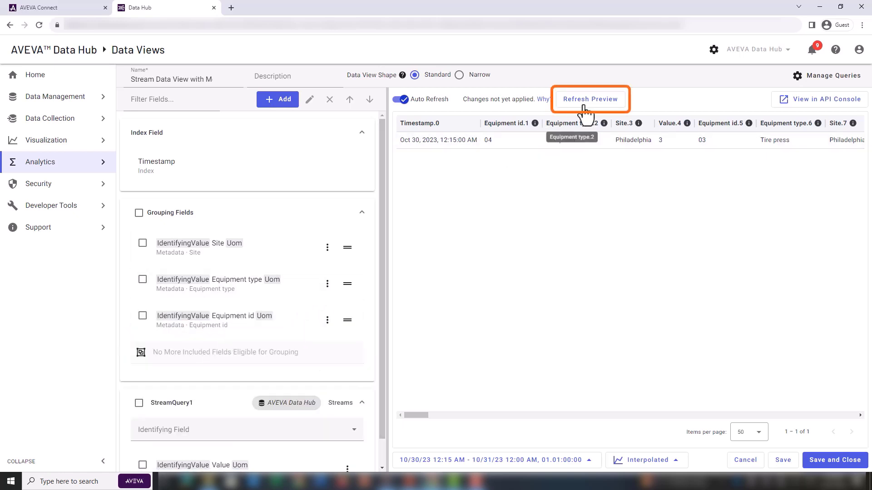
click(590, 99)
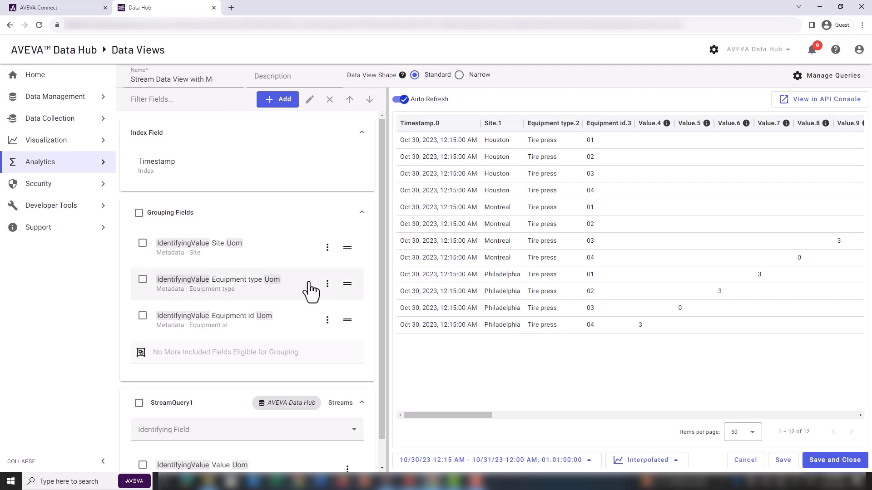
mouse_move(219, 440)
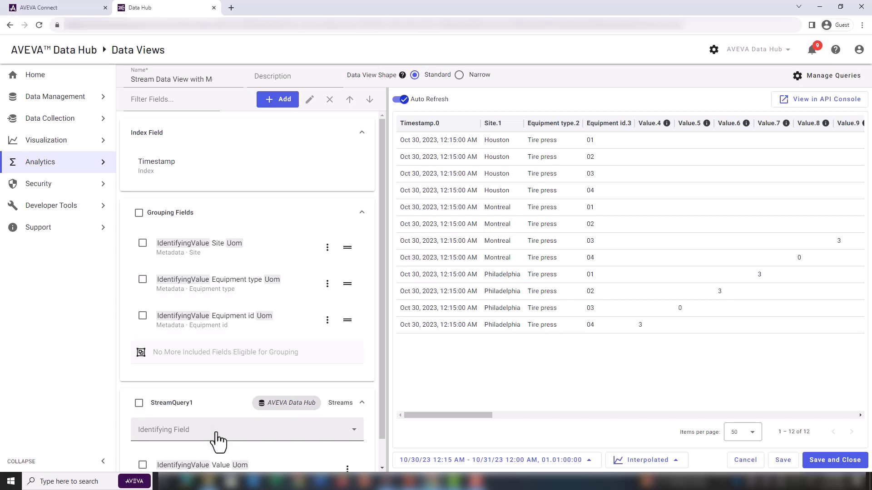
Set the identifying field to Metadata · measure, refresh the preview, then save and close the data view.
click(246, 430)
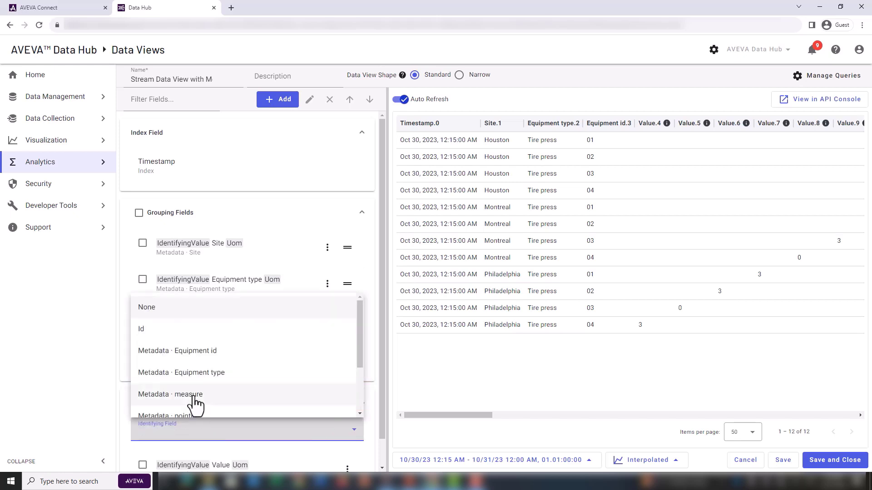
click(171, 394)
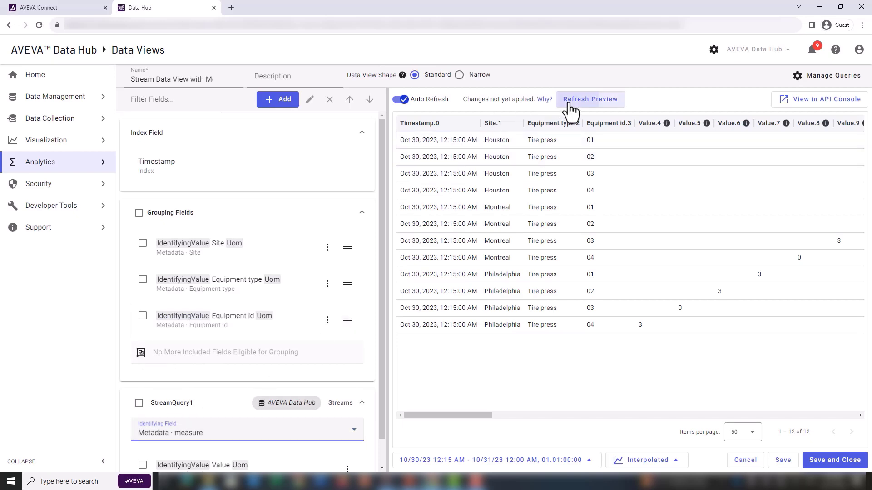
click(589, 99)
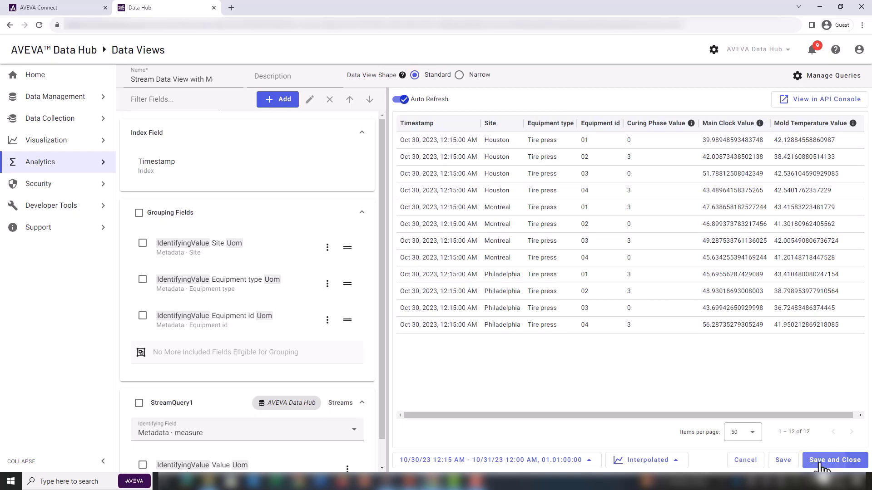
click(833, 460)
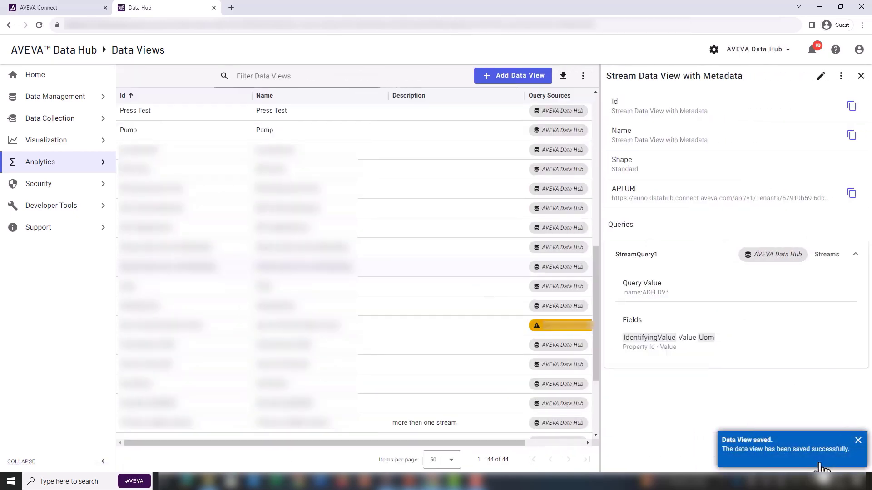
mouse_move(820, 475)
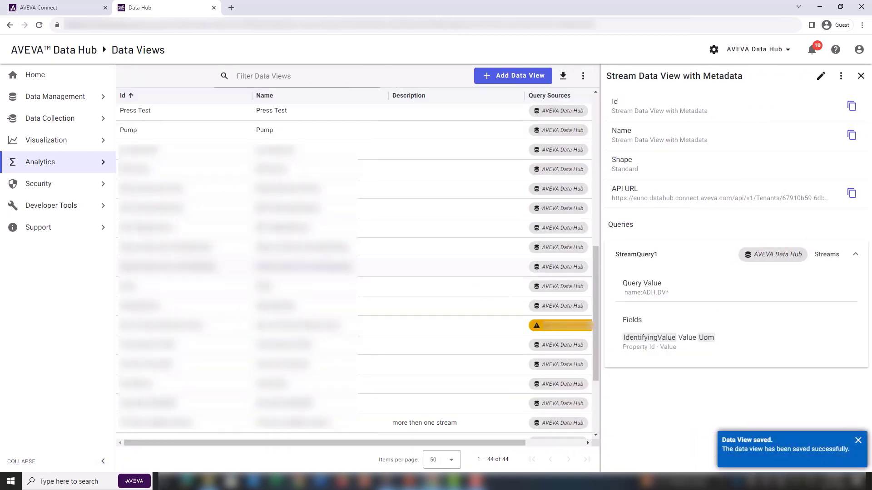